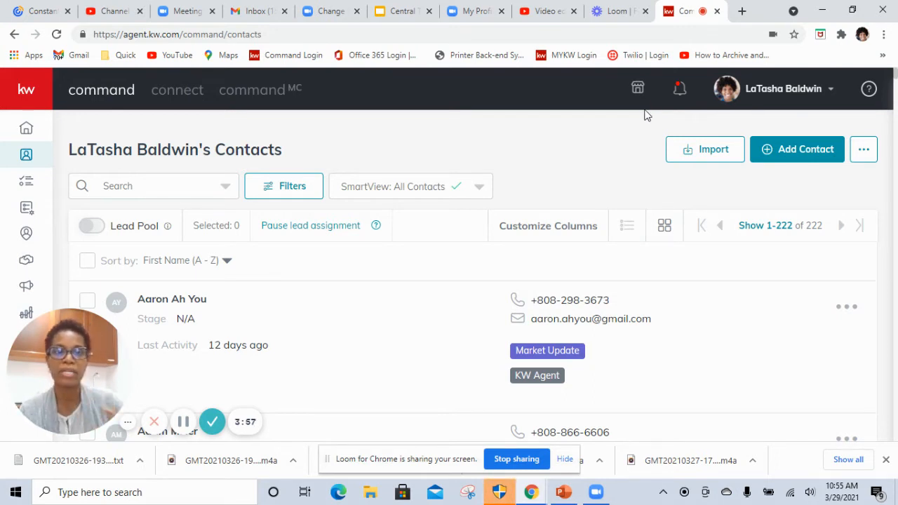
pyautogui.moveTo(104, 29)
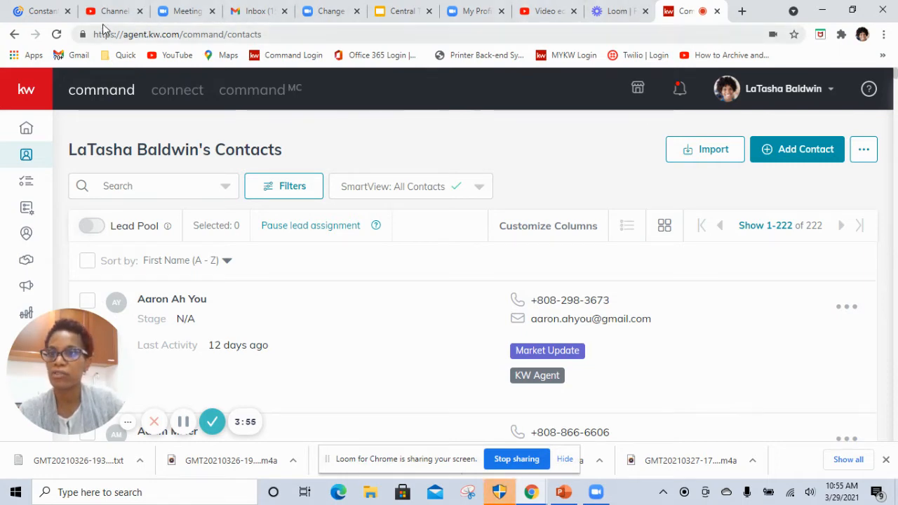
pyautogui.click(116, 12)
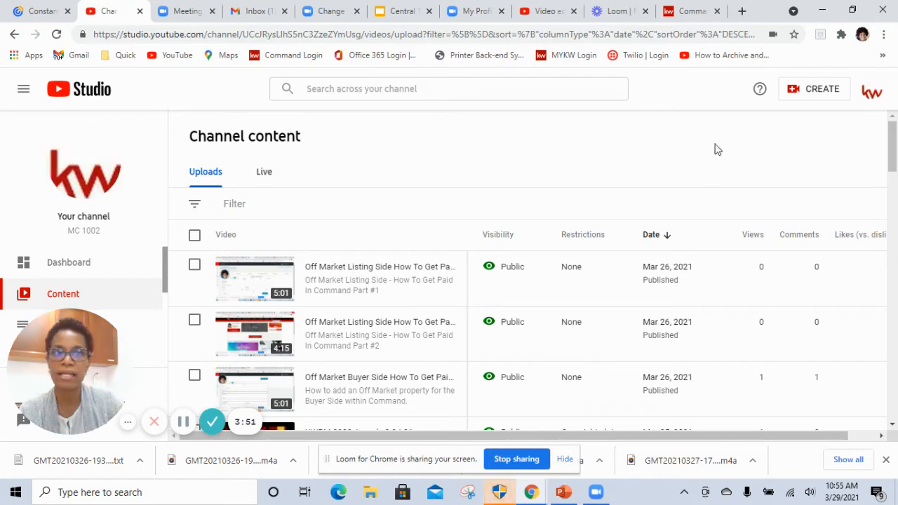
pyautogui.click(872, 90)
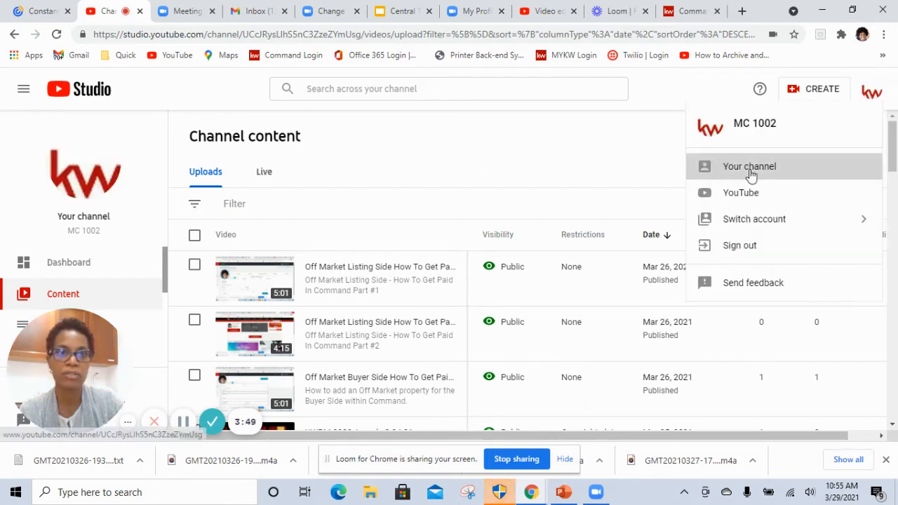
pyautogui.click(749, 166)
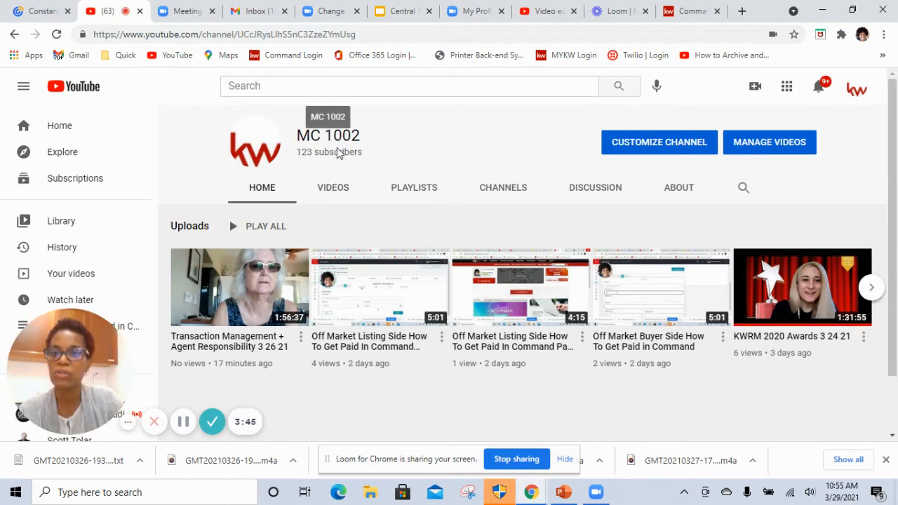
pyautogui.moveTo(335, 173)
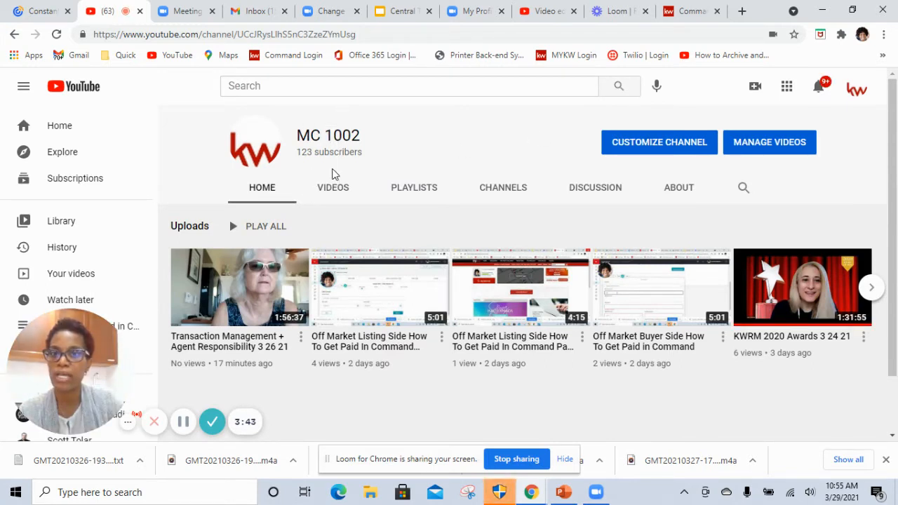
# From the channel's Playlists tab, start the 'How To Get Paid in Command' playlist.
pyautogui.click(413, 187)
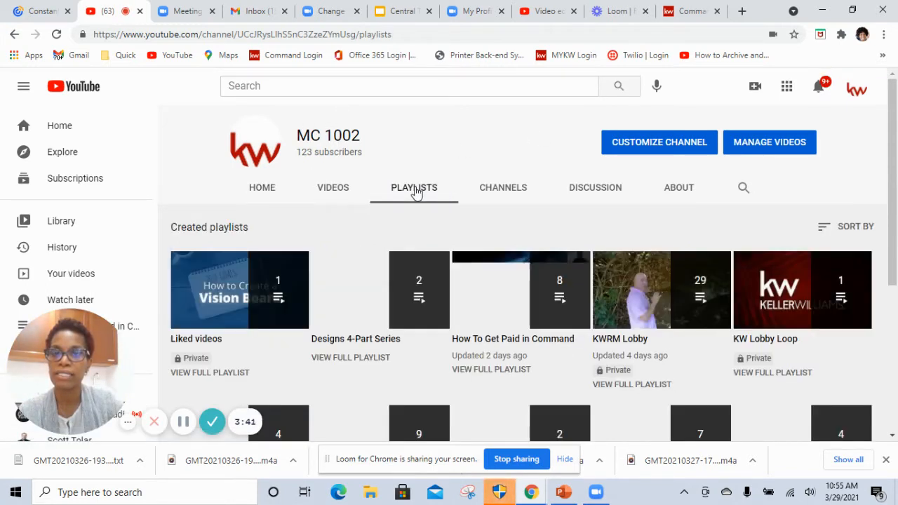
pyautogui.scroll(-3)
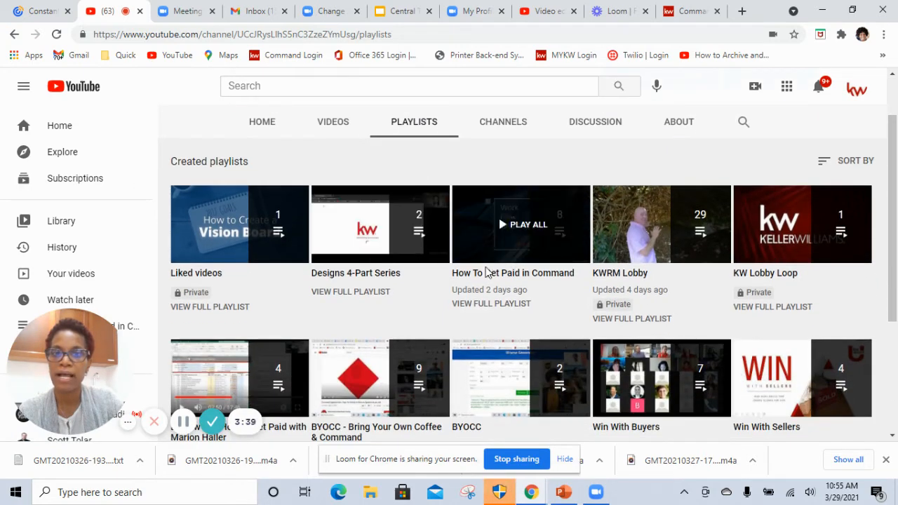
pyautogui.click(522, 224)
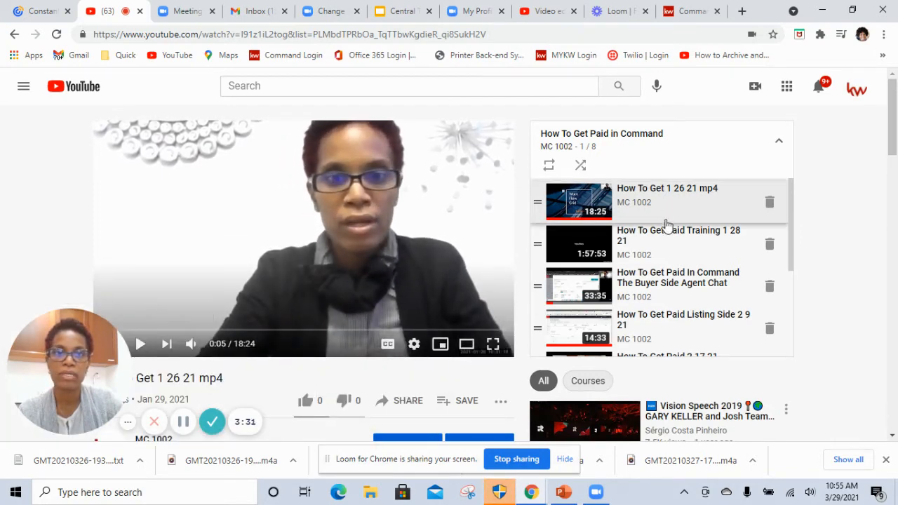
pyautogui.moveTo(680, 250)
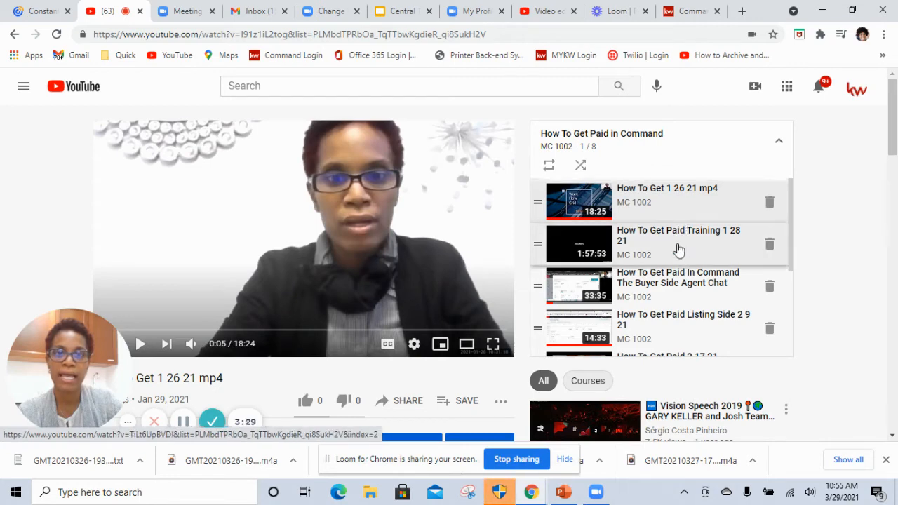
pyautogui.moveTo(676, 262)
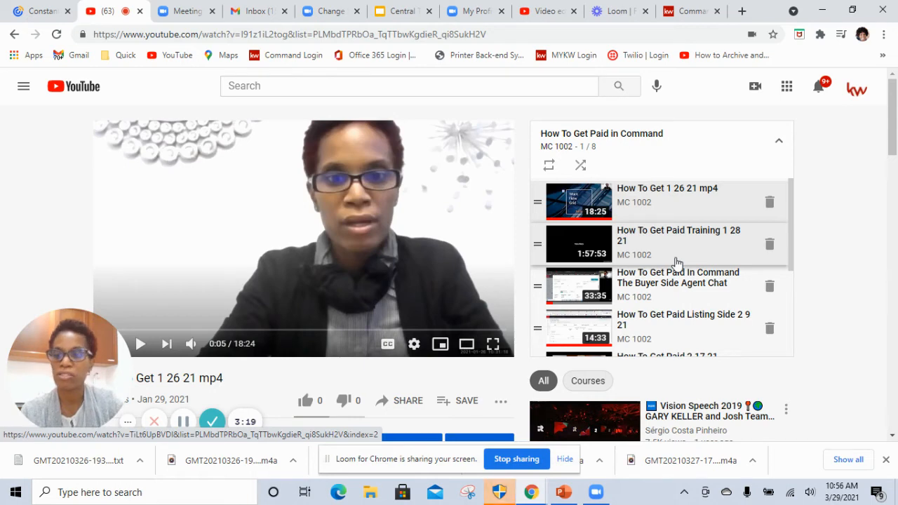
pyautogui.moveTo(657, 86)
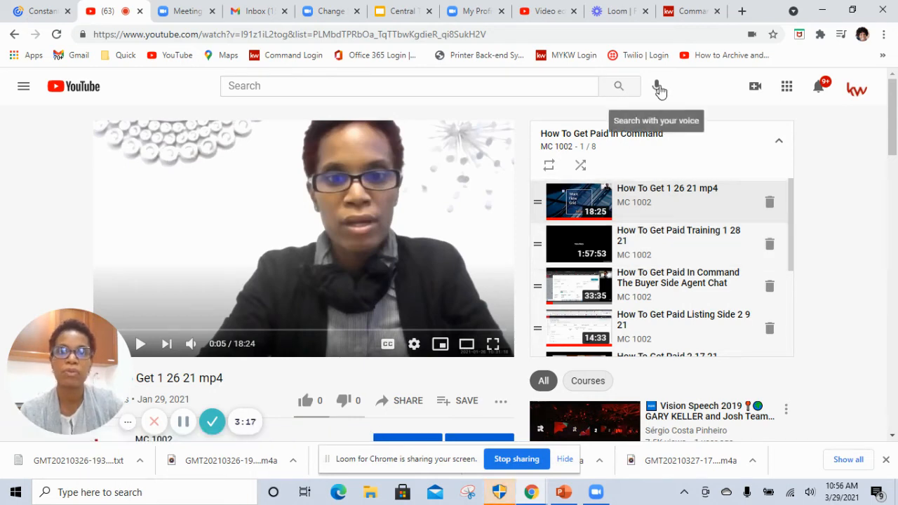
pyautogui.click(691, 10)
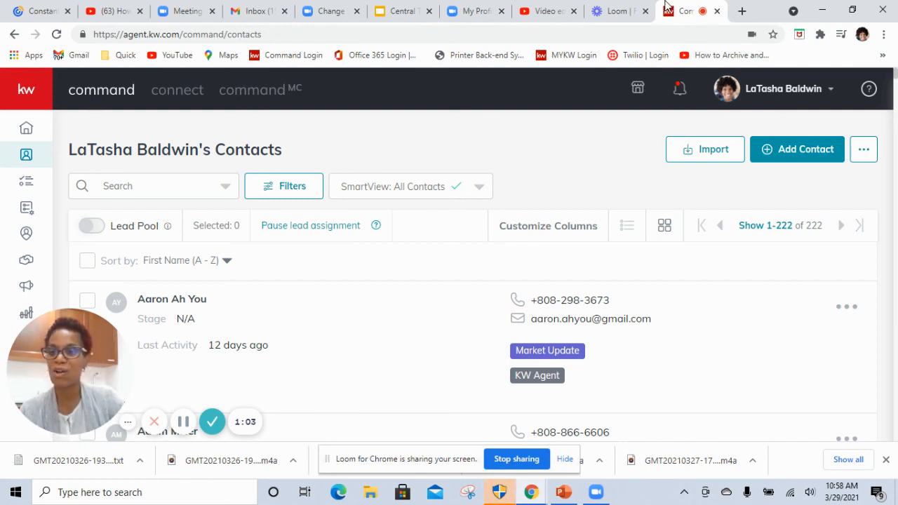
pyautogui.moveTo(461, 38)
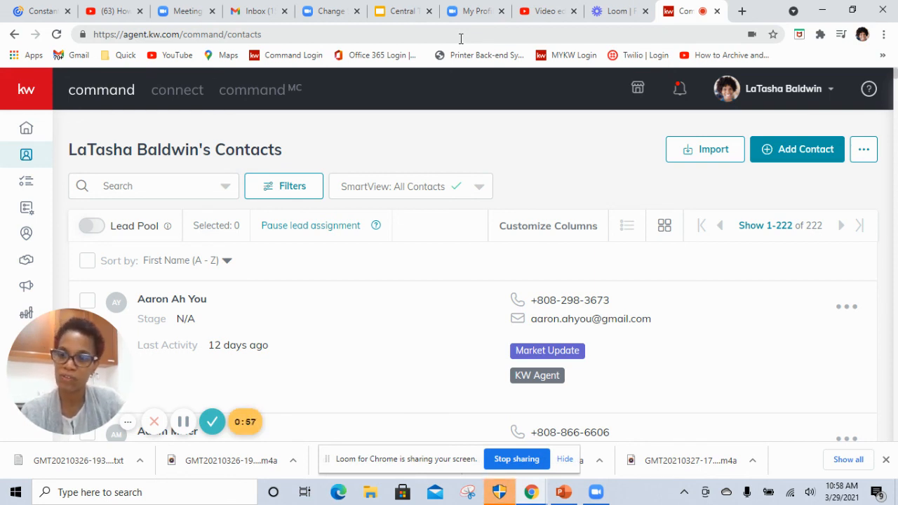
pyautogui.moveTo(201, 407)
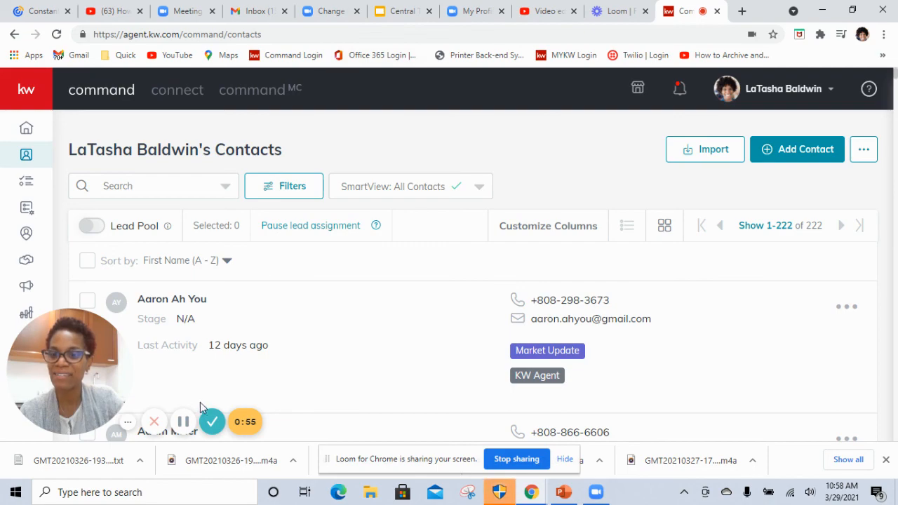